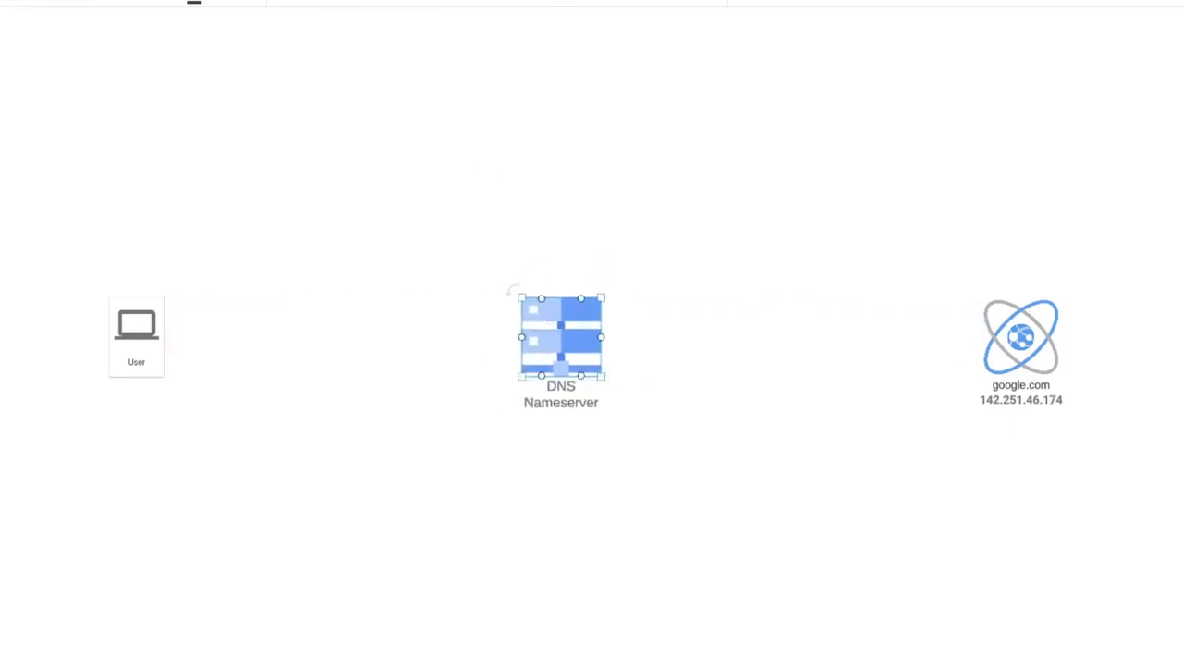
Draw arrows User → DNS Nameserver → google.com, with a return arrow from google.com to User.
{"action": "left_click", "coordinate": [1020, 336]}
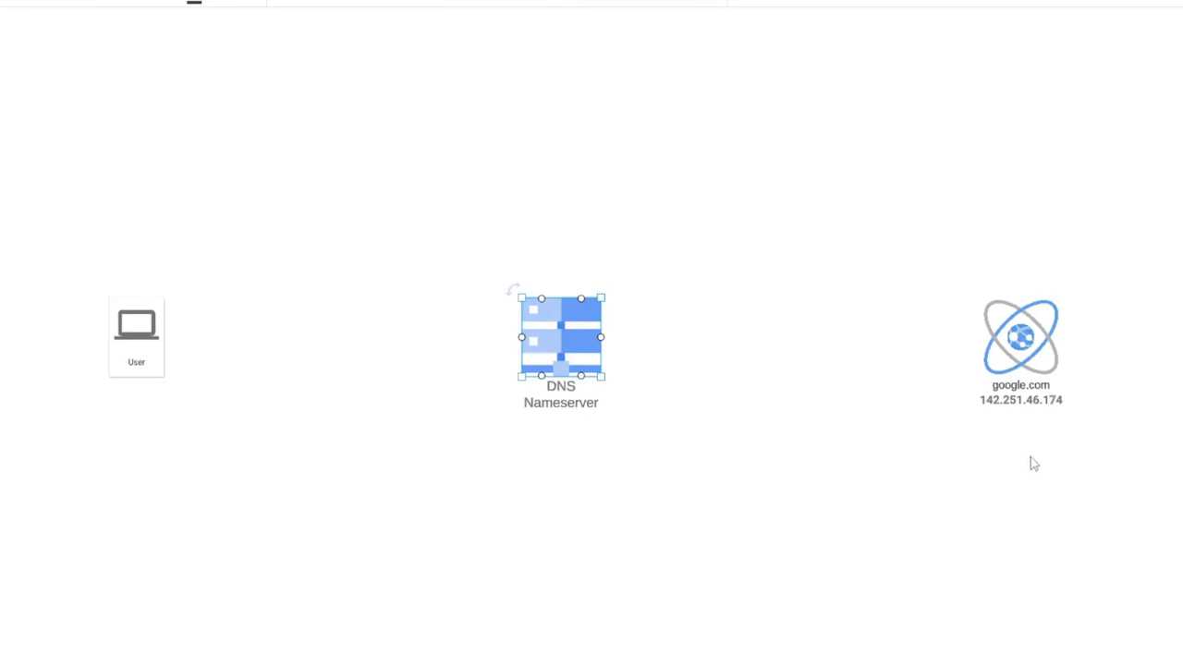
{"action": "mouse_move", "coordinate": [1016, 503]}
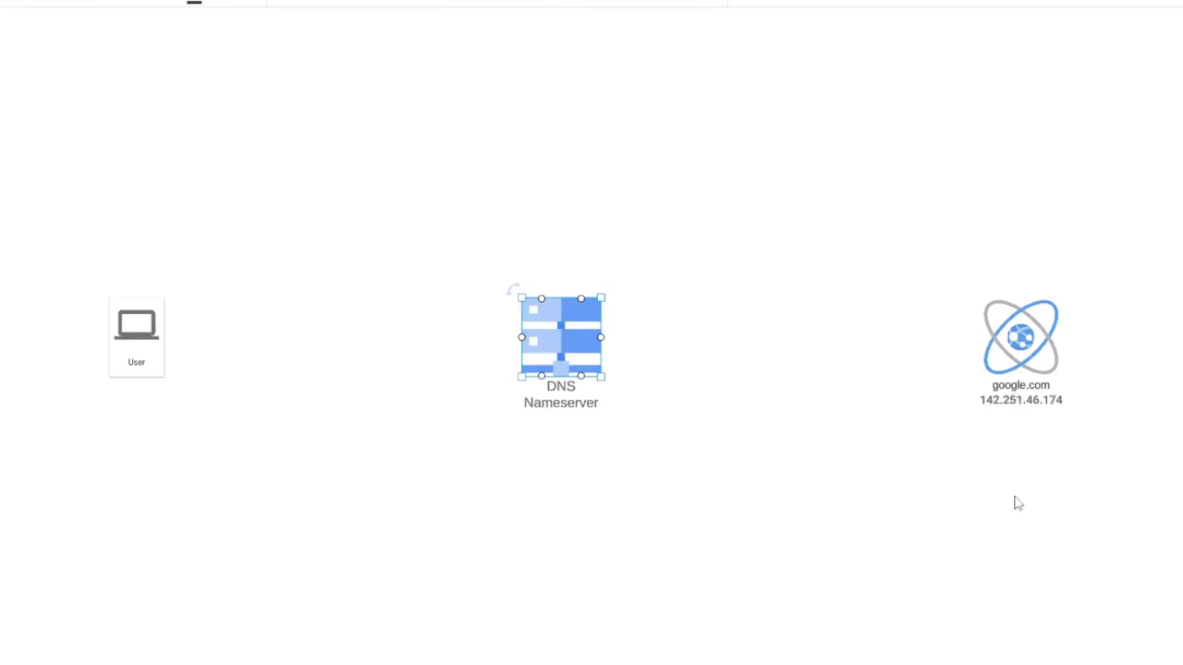
{"action": "mouse_move", "coordinate": [873, 582]}
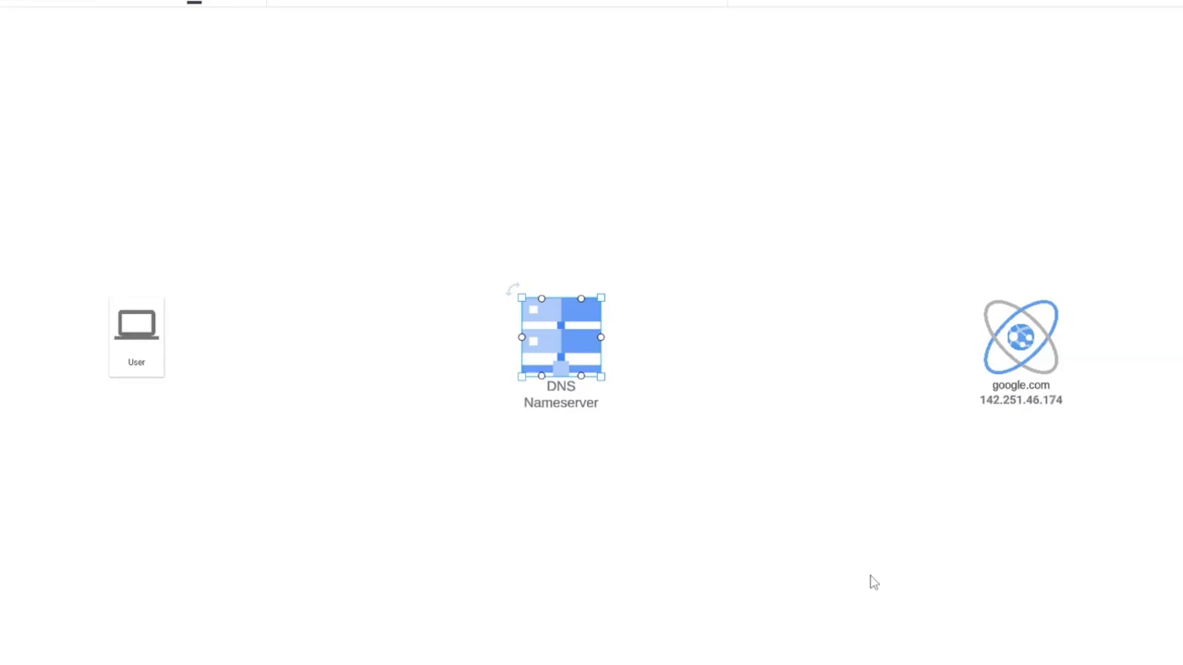
{"action": "left_click", "coordinate": [739, 527]}
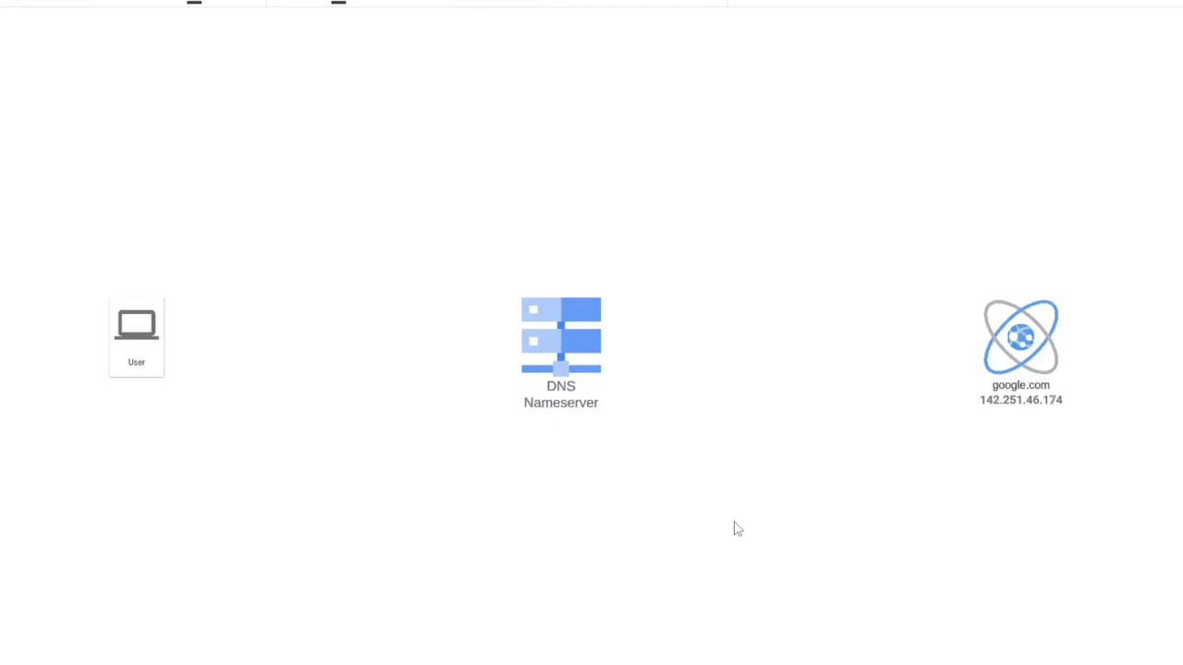
{"action": "mouse_move", "coordinate": [144, 396]}
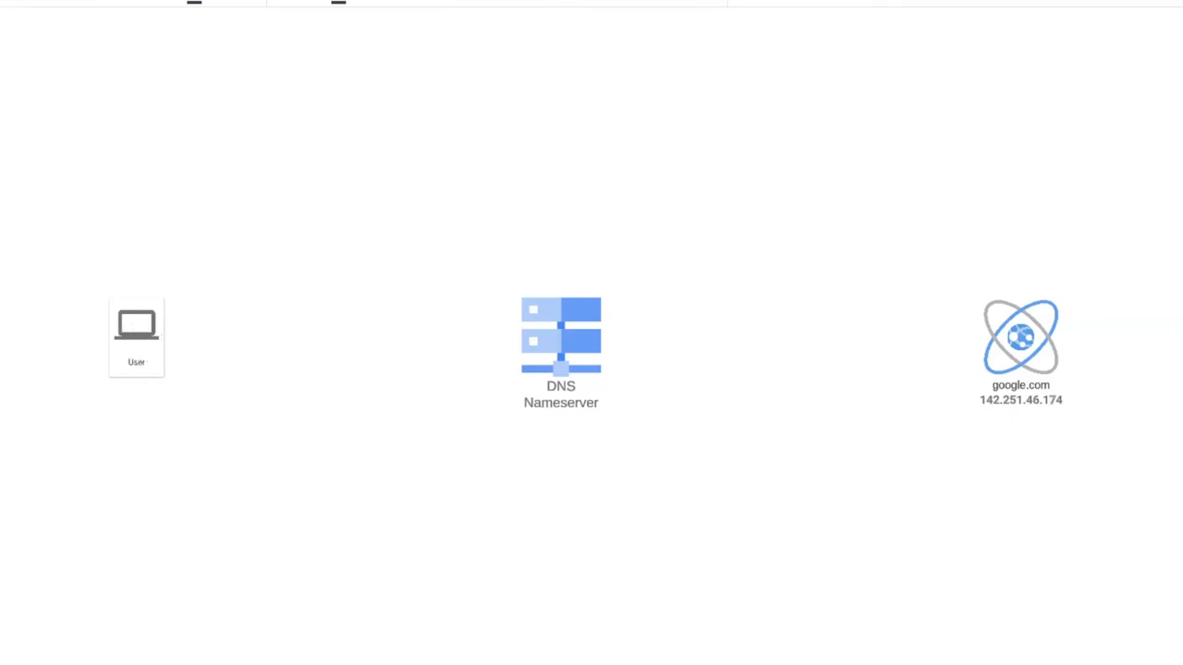
{"action": "left_click_drag", "start_coordinate": [181, 337], "coordinate": [521, 337]}
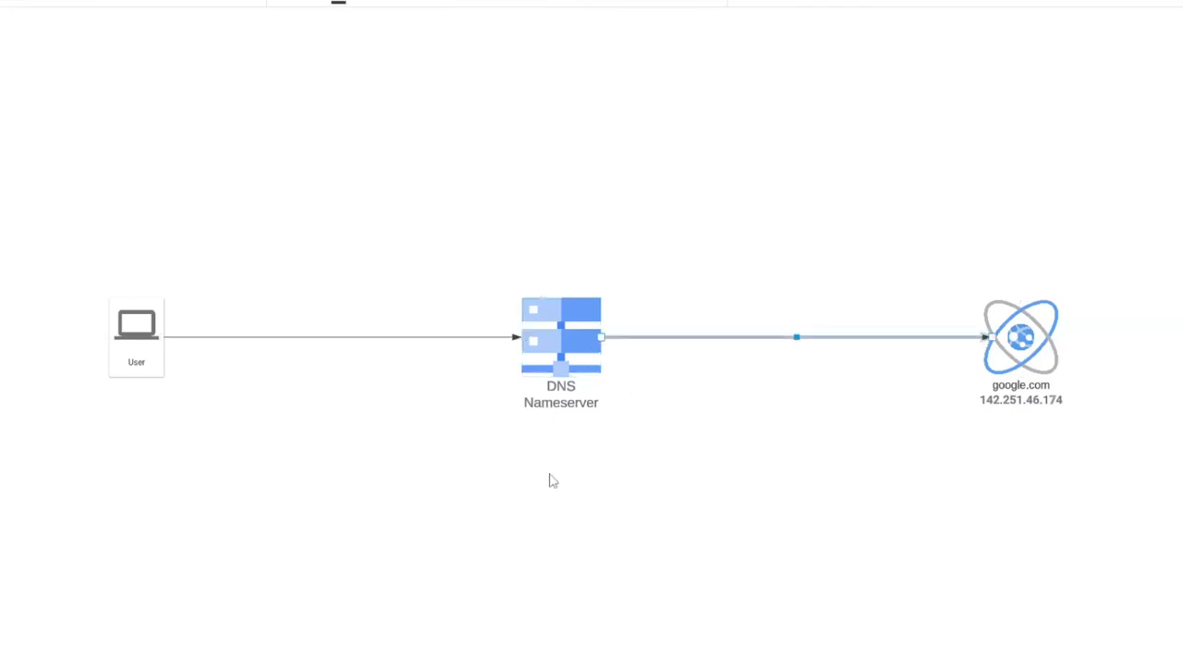
{"action": "left_click", "coordinate": [561, 336]}
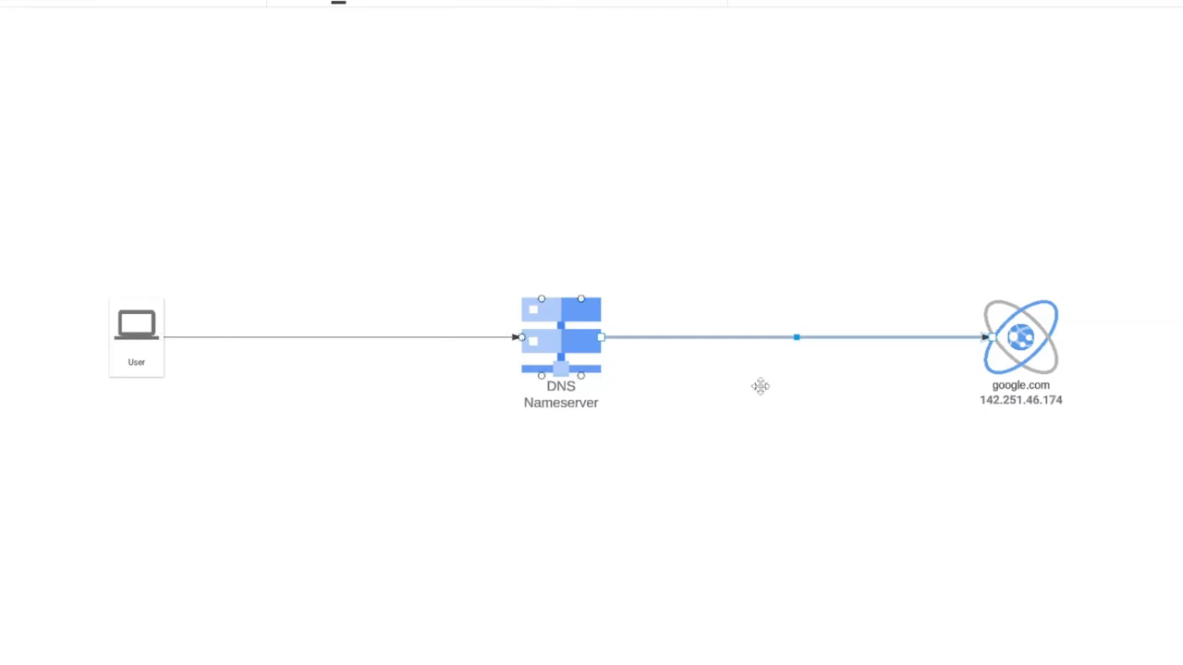
{"action": "left_click", "coordinate": [1020, 336]}
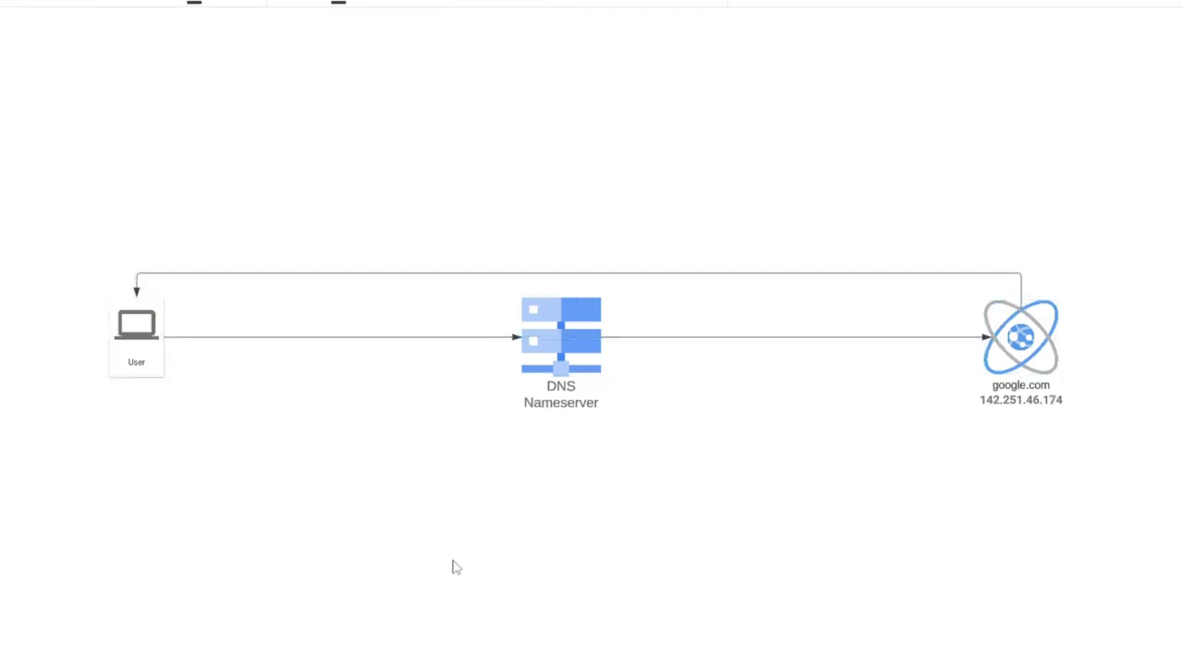
{"action": "mouse_move", "coordinate": [407, 547]}
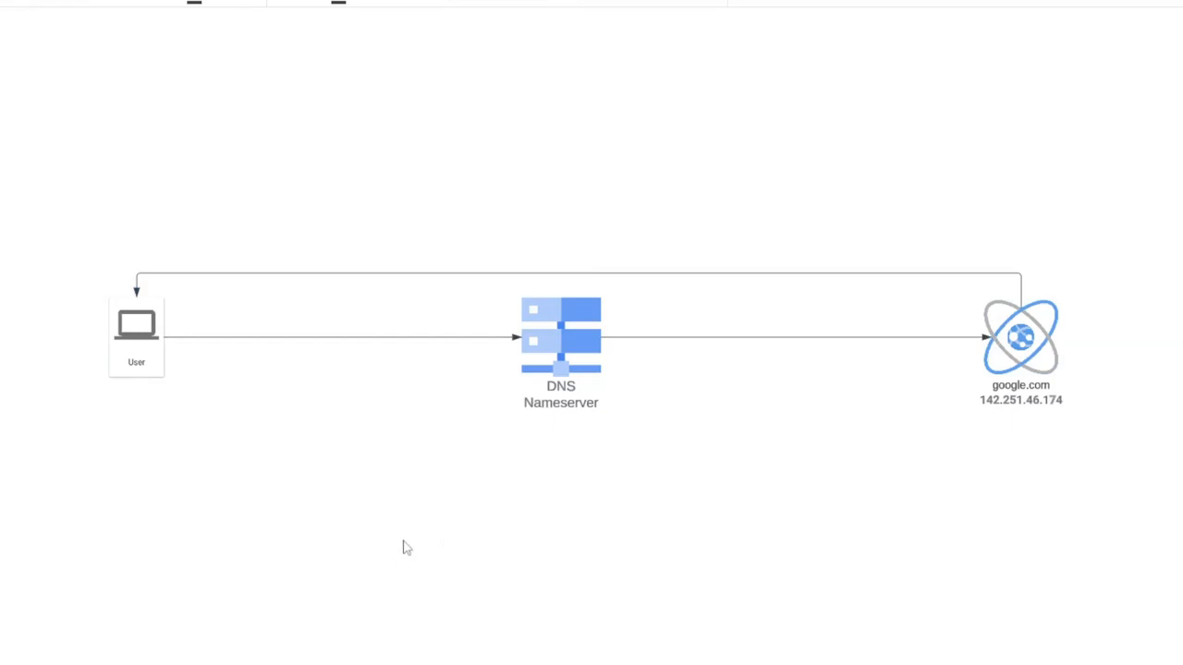
{"action": "mouse_move", "coordinate": [26, 382]}
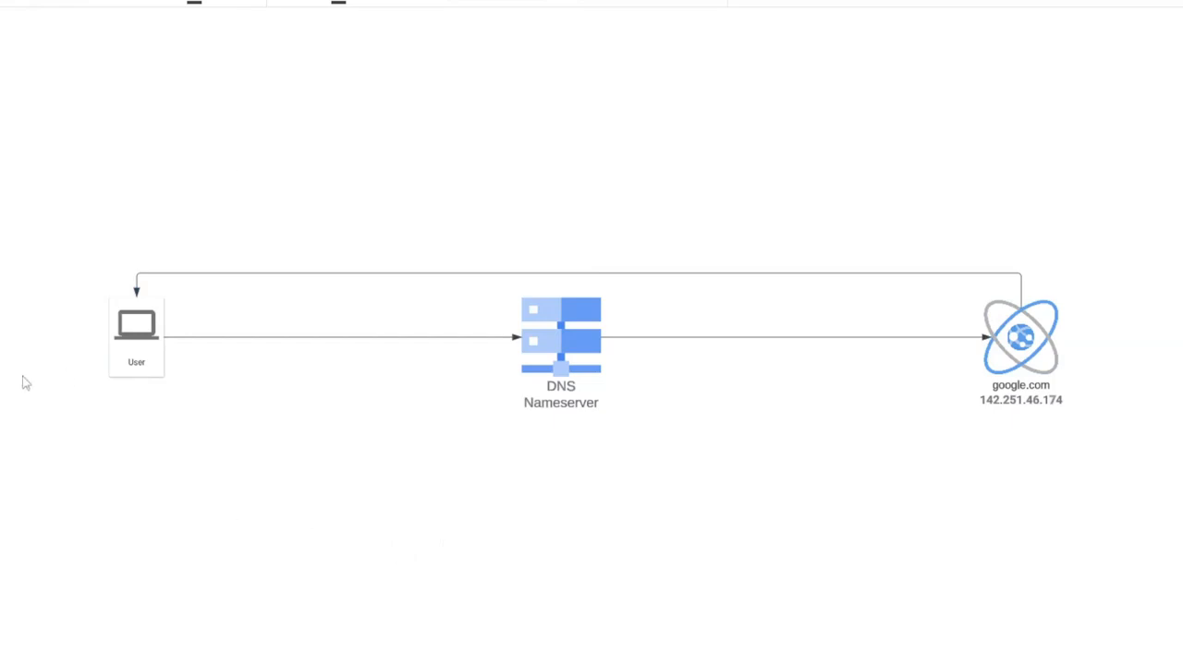
{"action": "mouse_move", "coordinate": [236, 528]}
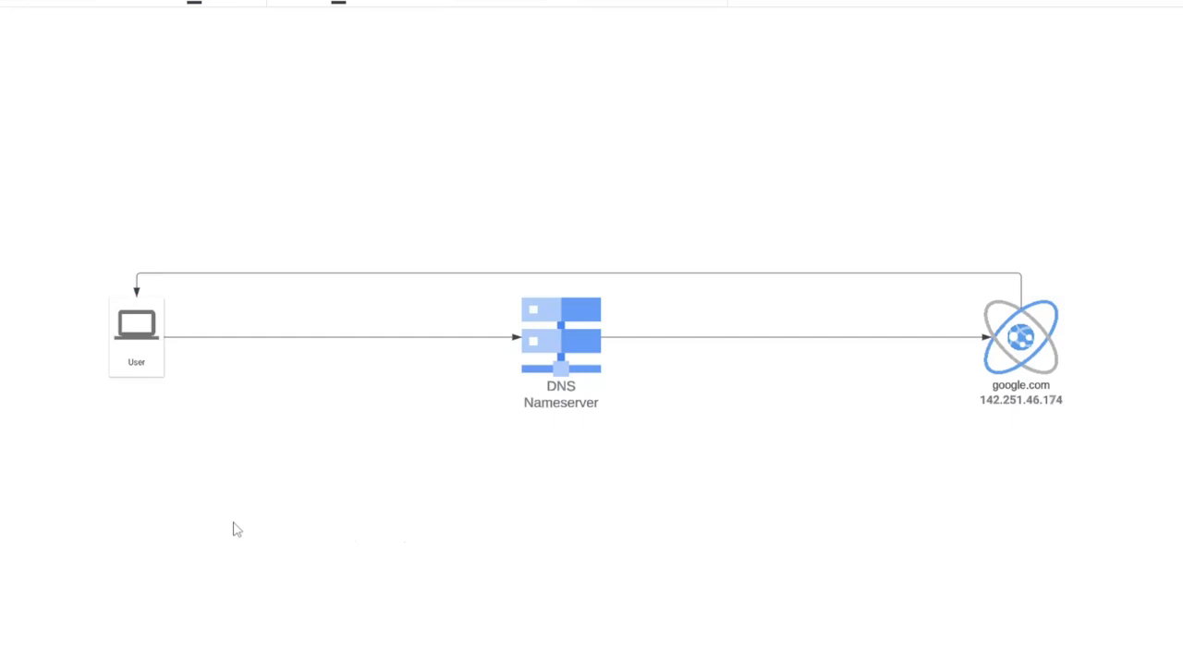
{"action": "mouse_move", "coordinate": [166, 514]}
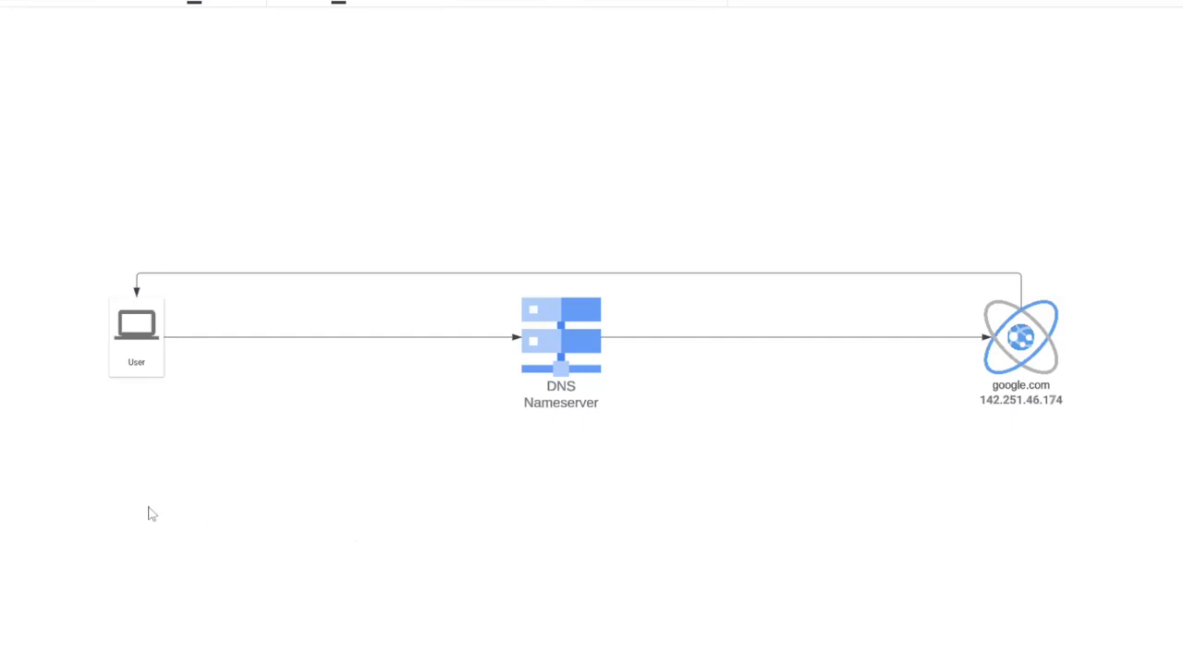
{"action": "mouse_move", "coordinate": [185, 550]}
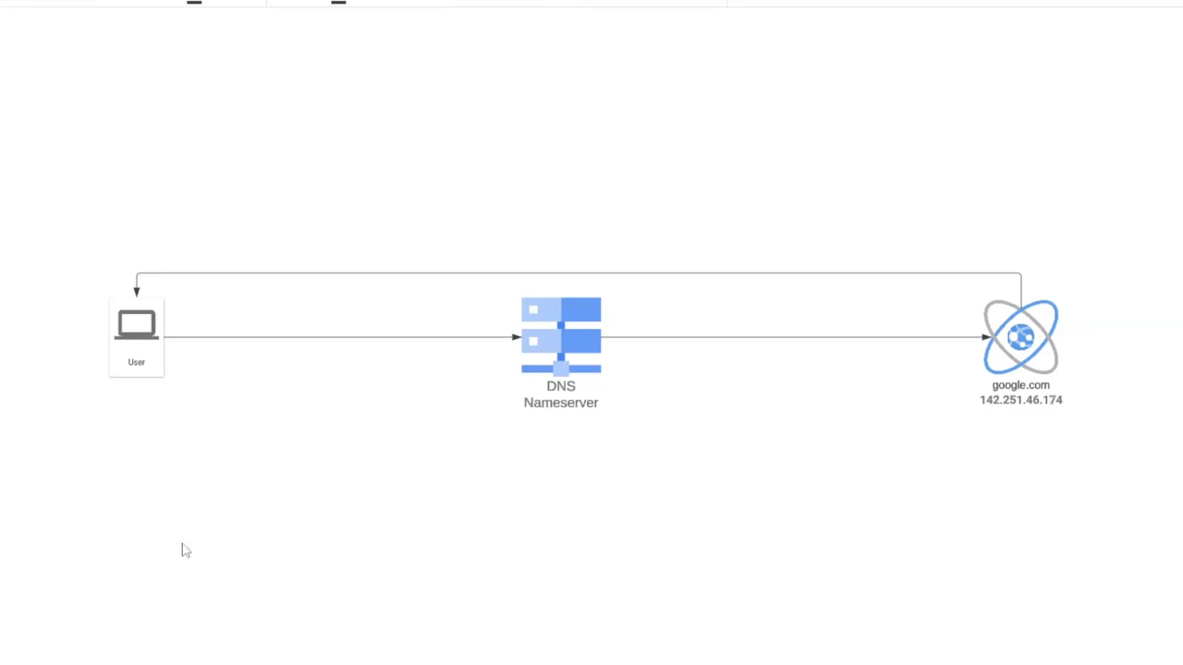
Place a TLD Name Server below DNS Nameserver and connect User → TLD Name Server → google.com.
{"action": "left_click", "coordinate": [137, 329]}
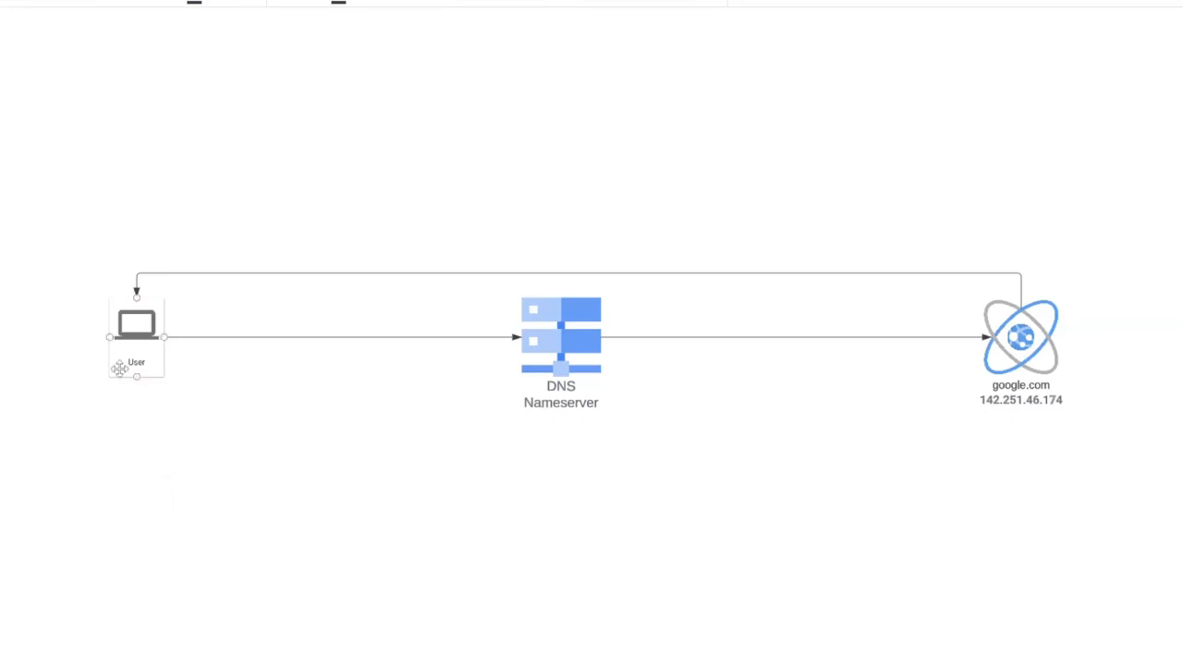
{"action": "left_click_drag", "start_coordinate": [562, 337], "coordinate": [551, 478]}
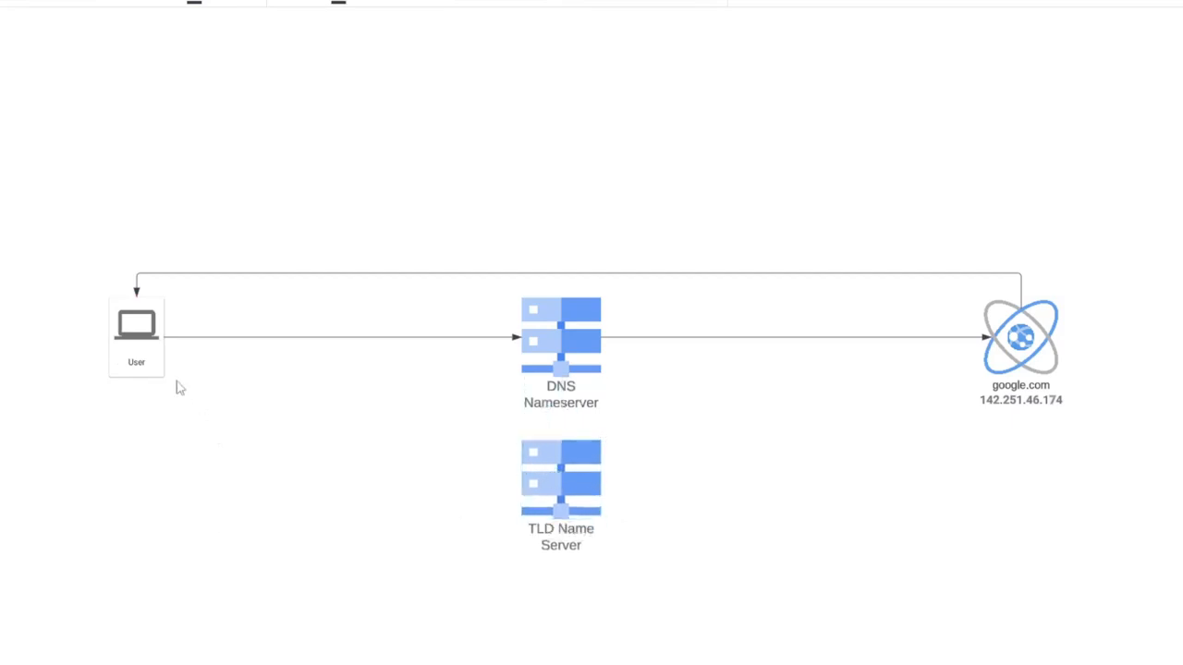
{"action": "mouse_move", "coordinate": [137, 373]}
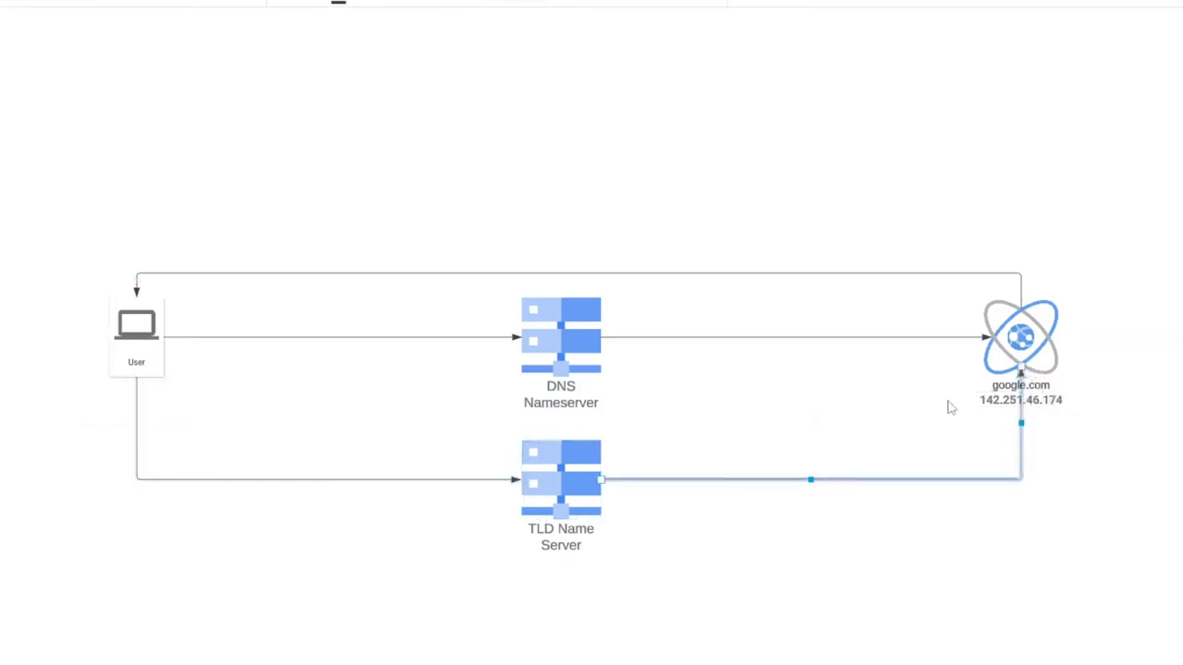
{"action": "left_click", "coordinate": [561, 337]}
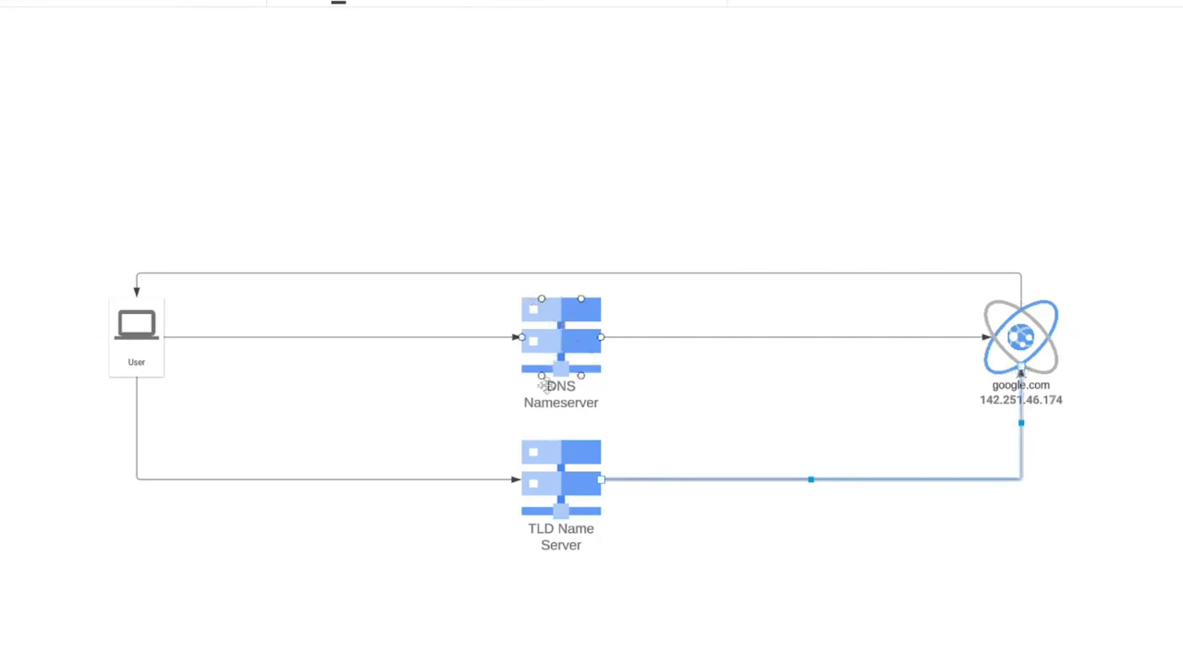
{"action": "left_click", "coordinate": [822, 340]}
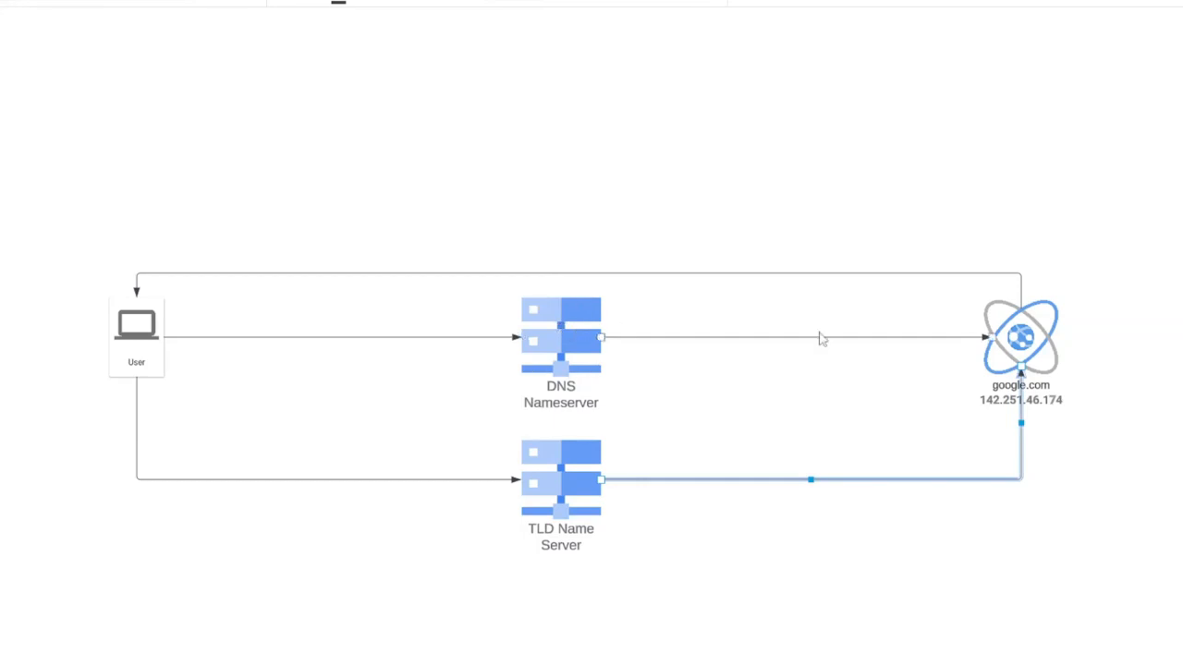
{"action": "left_click", "coordinate": [1020, 336]}
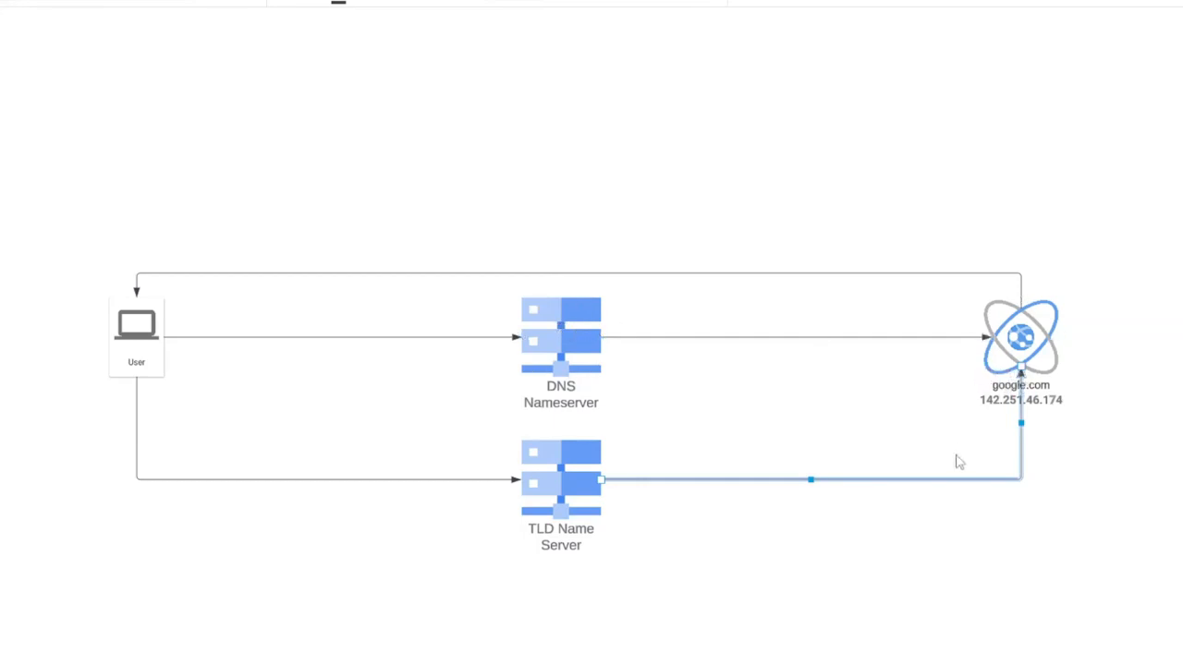
{"action": "mouse_move", "coordinate": [907, 444]}
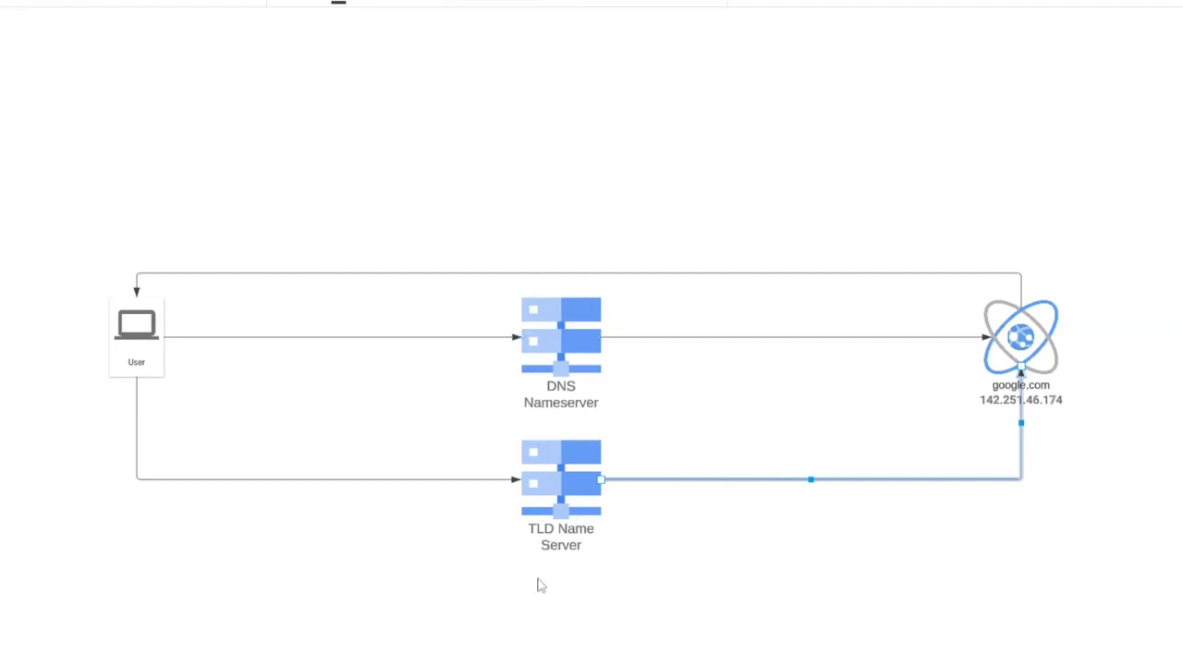
{"action": "mouse_move", "coordinate": [8, 382]}
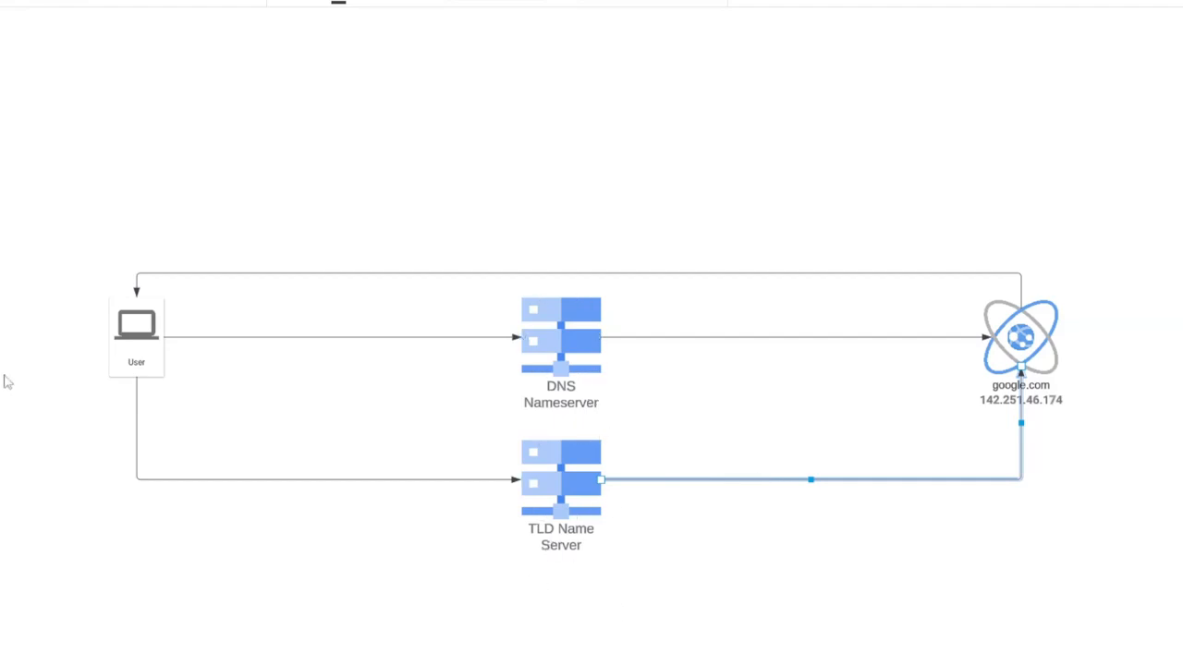